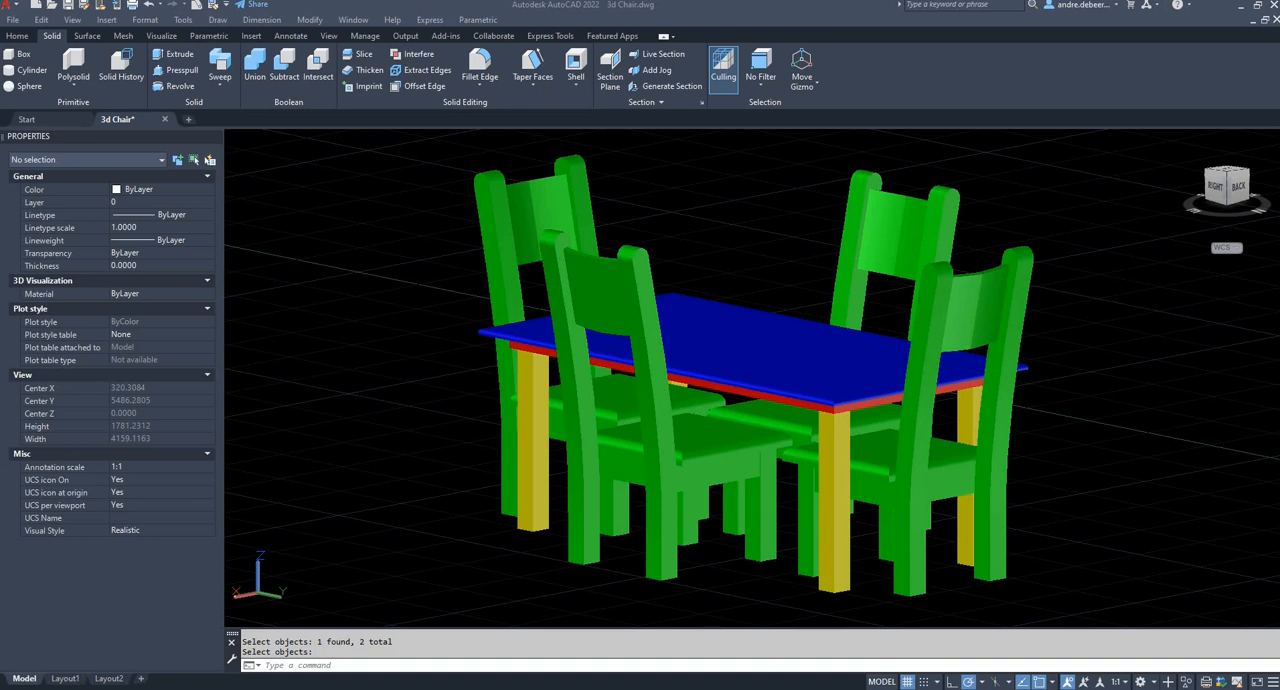
{"action": "mouse_move", "coordinate": [918, 252]}
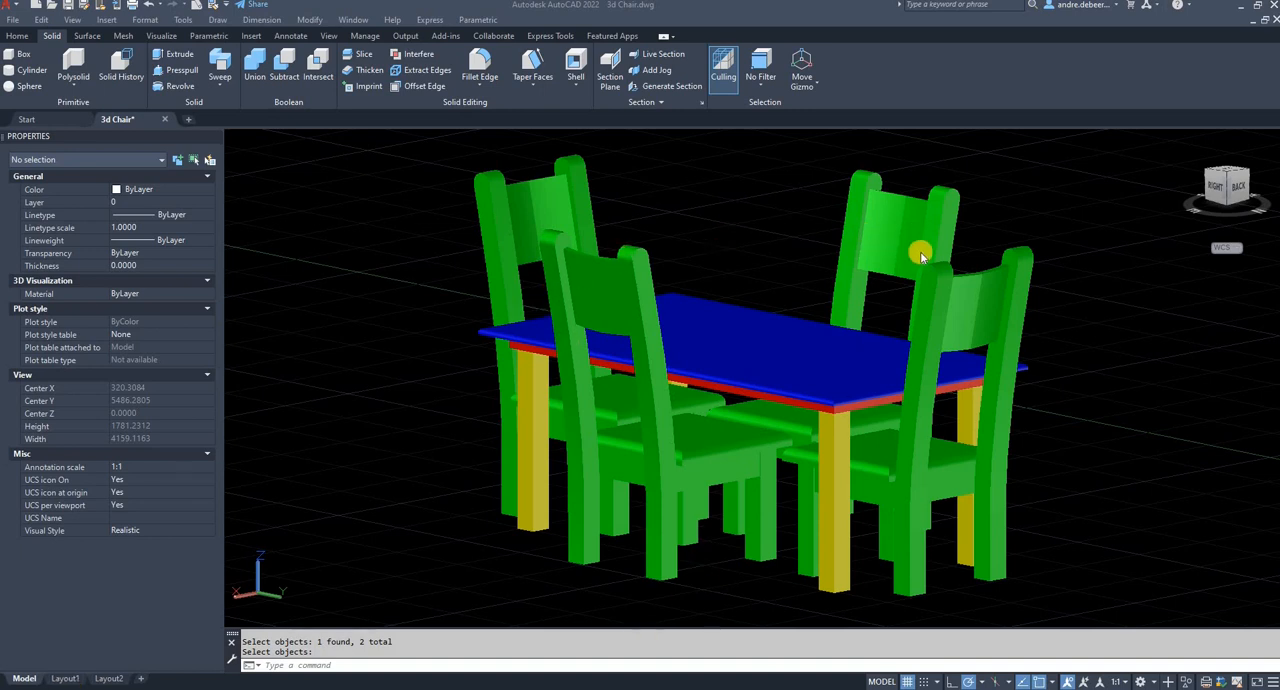
{"action": "mouse_move", "coordinate": [790, 252]}
{"action": "type", "text": "L"}
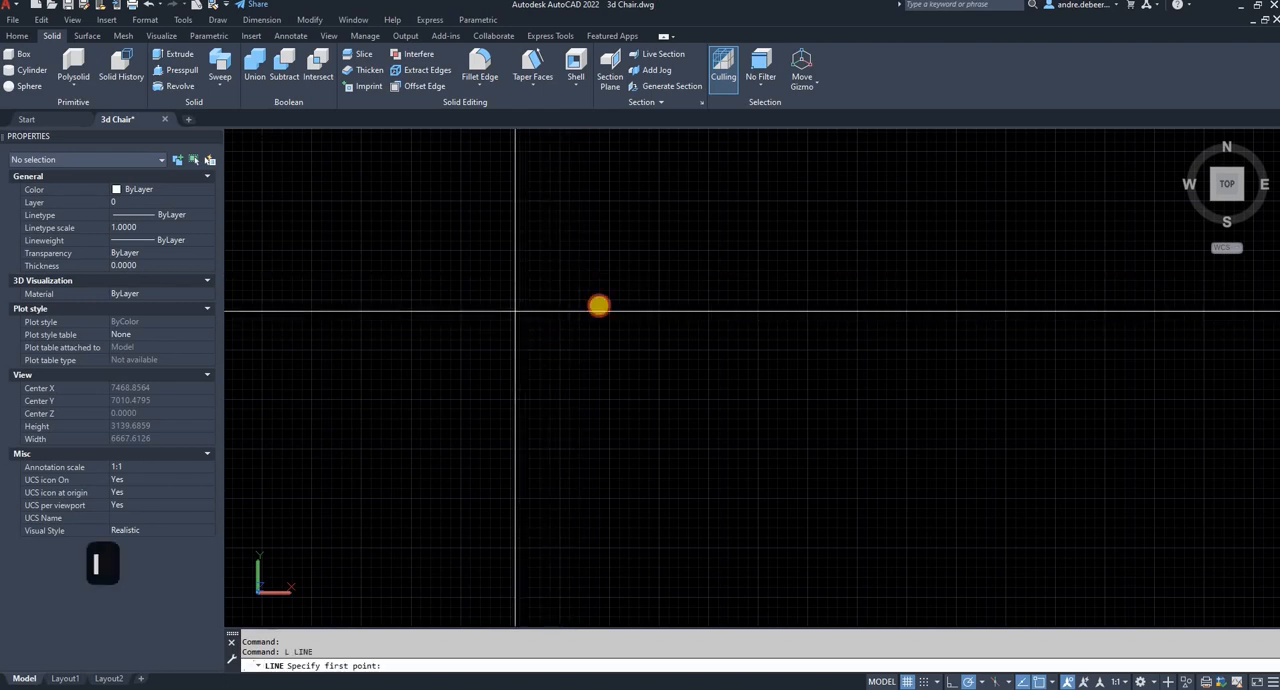
Draw the tabletop outline from a picked corner with 1000 and 2000 side lengths.
{"action": "left_click", "coordinate": [598, 306]}
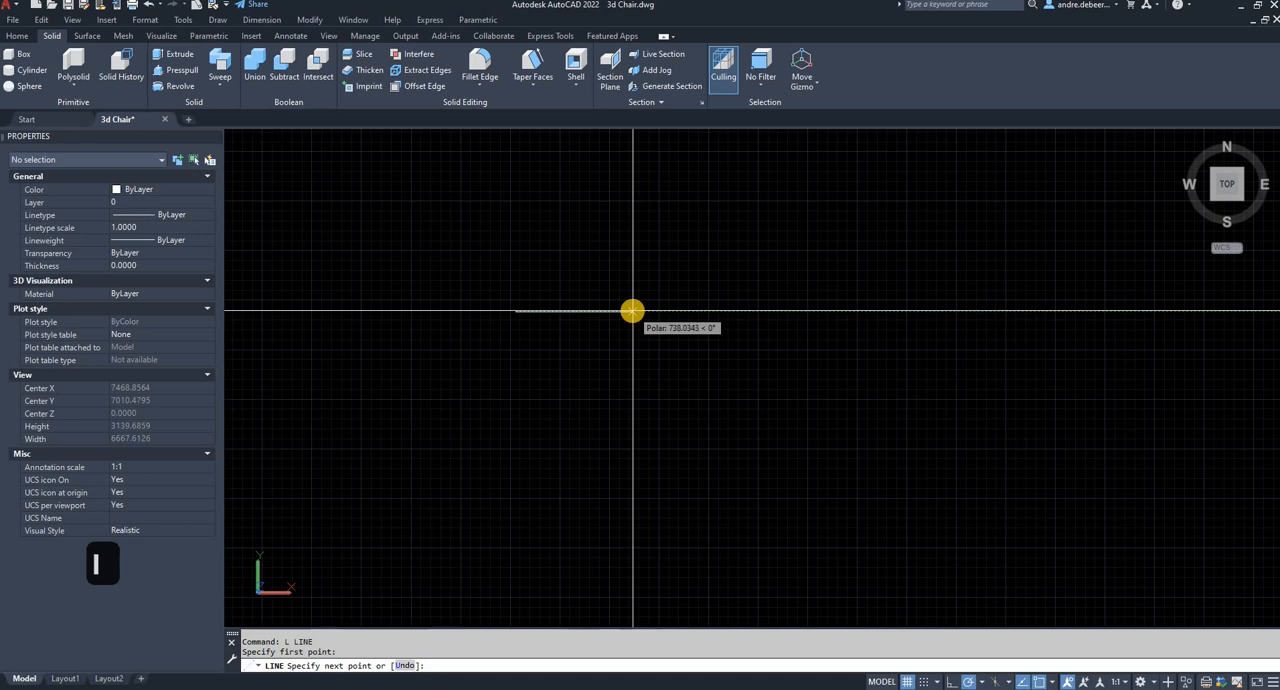
{"action": "type", "text": "1000"}
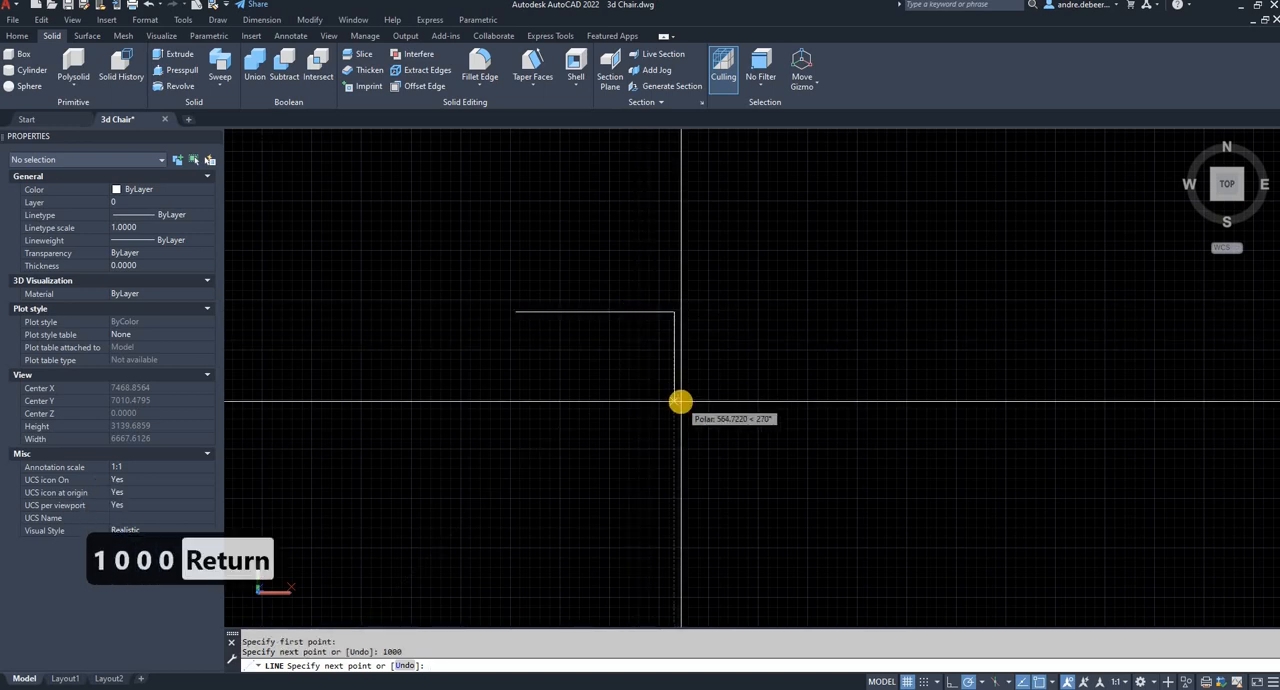
{"action": "type", "text": "2000"}
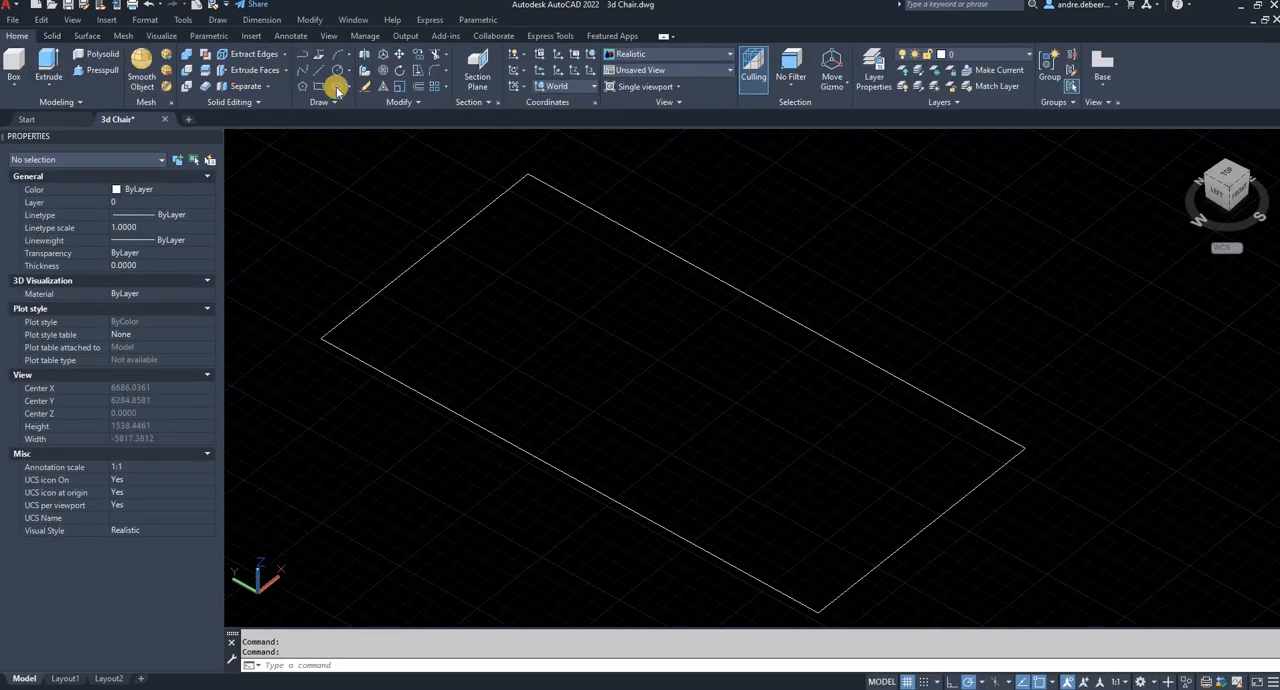
{"action": "mouse_move", "coordinate": [430, 108]}
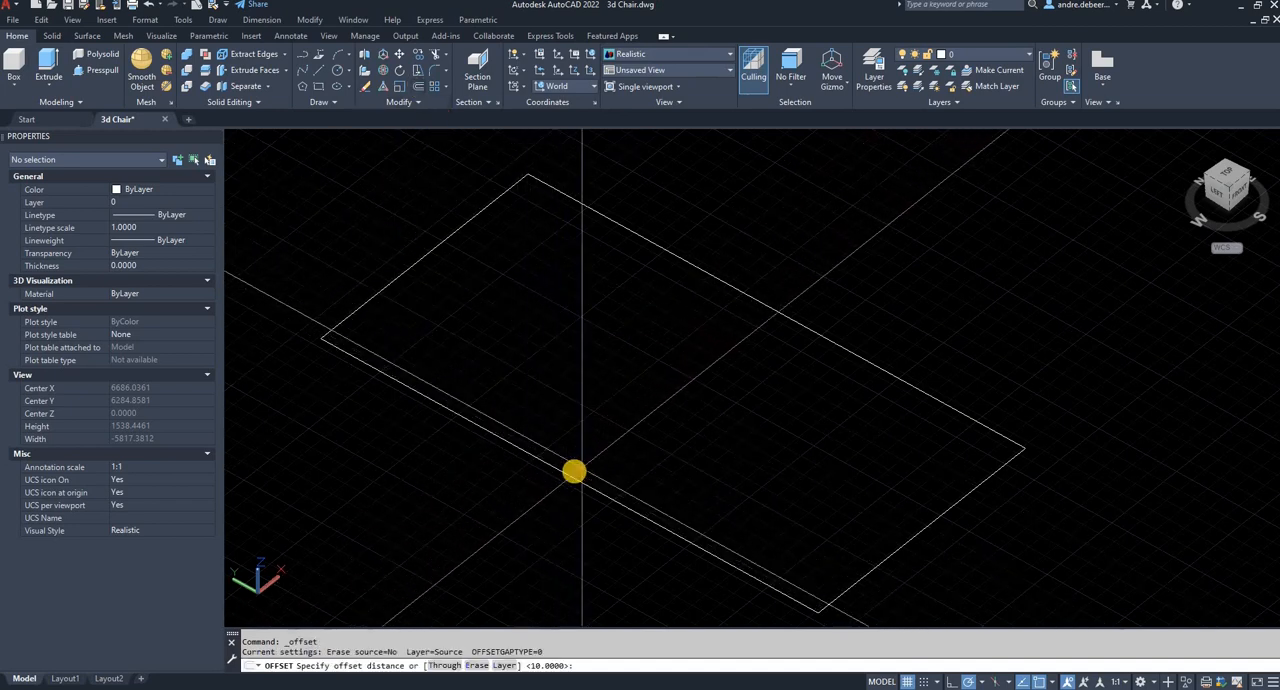
Offset the rectangle inward by 100, then offset the new rectangle inward by 20.
{"action": "left_click", "coordinate": [572, 470]}
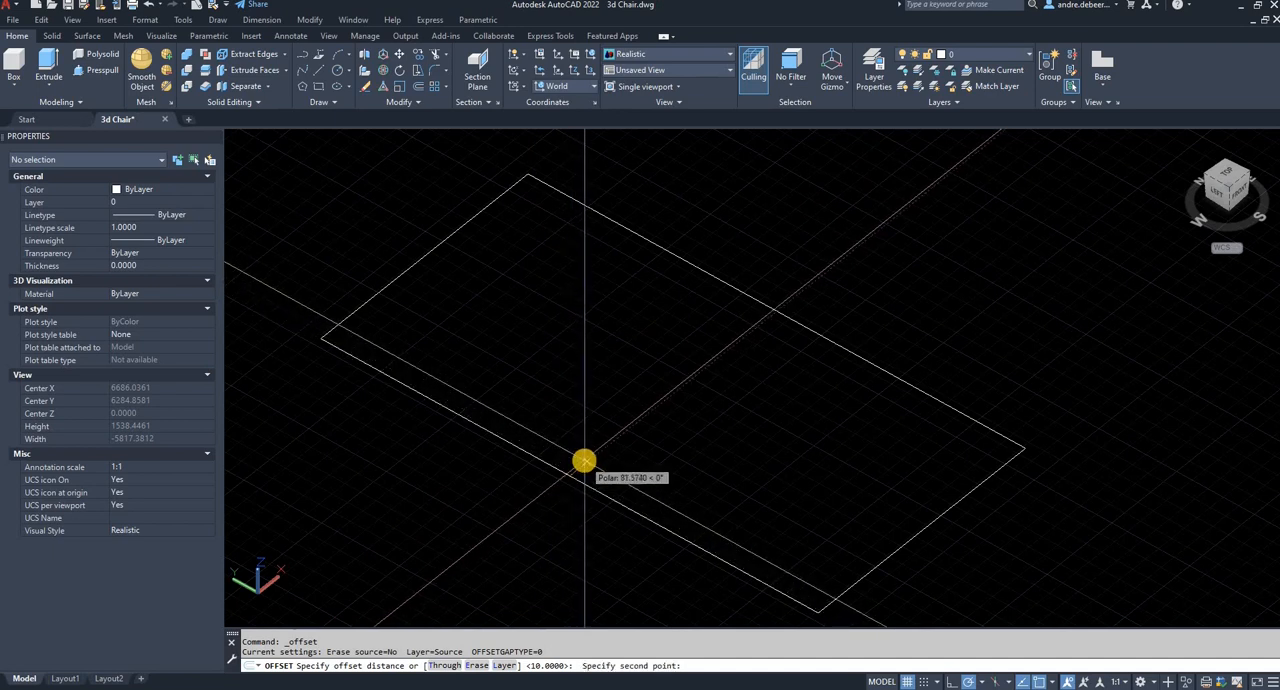
{"action": "type", "text": "100"}
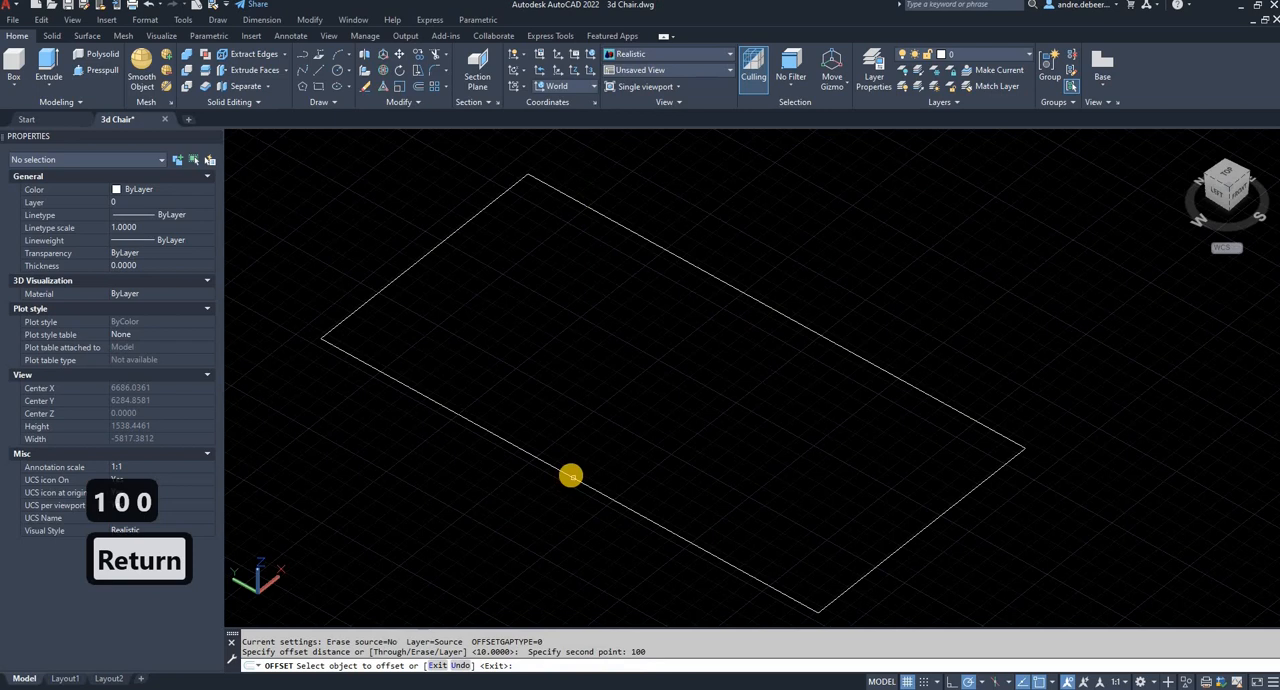
{"action": "left_click", "coordinate": [570, 476]}
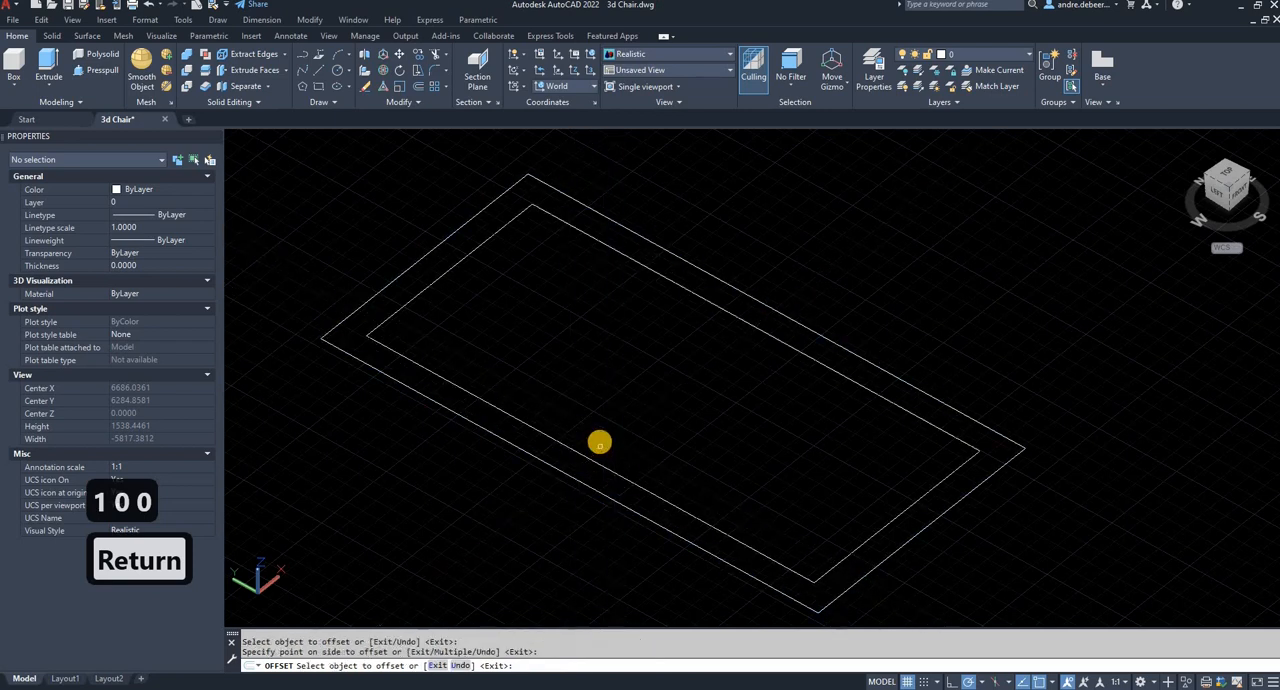
{"action": "left_click", "coordinate": [596, 440]}
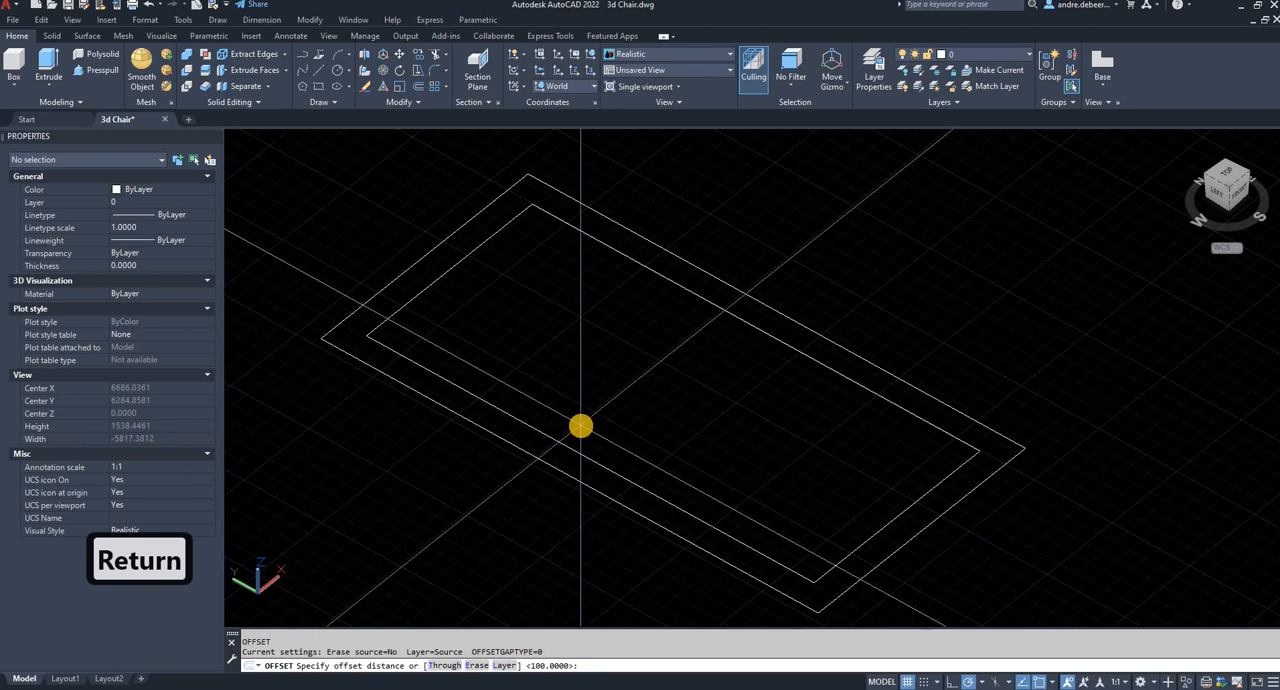
{"action": "type", "text": "20"}
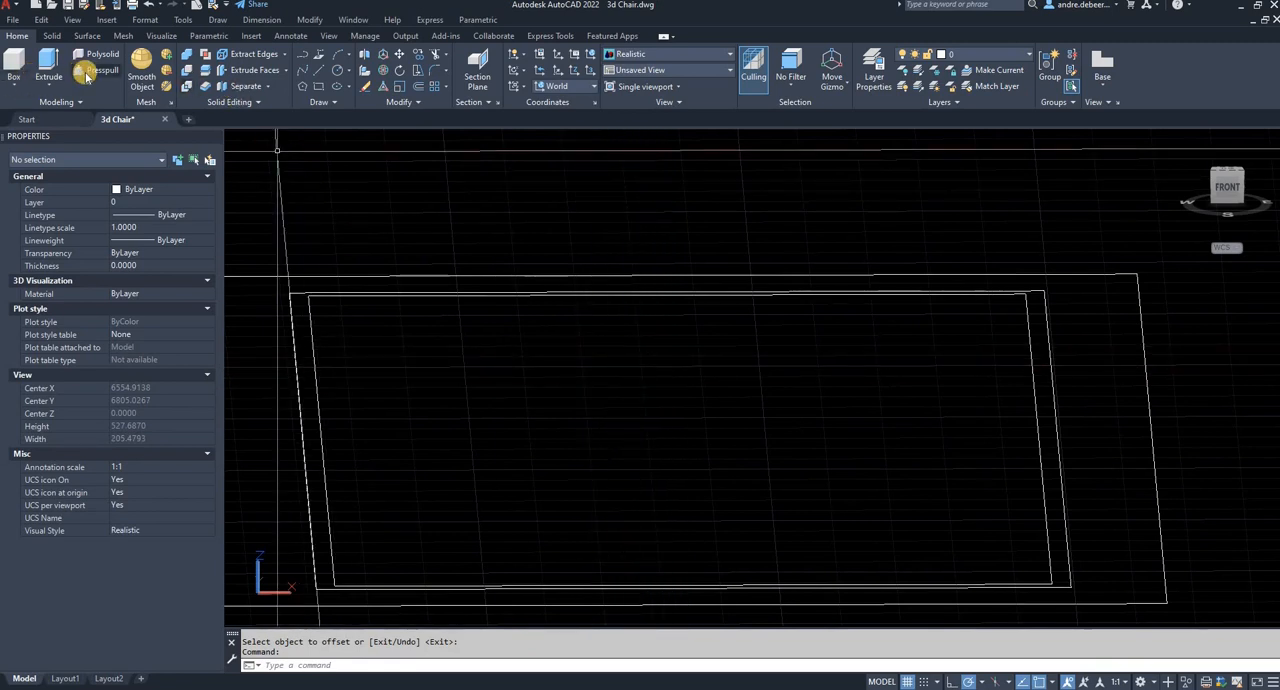
{"action": "mouse_move", "coordinate": [84, 70]}
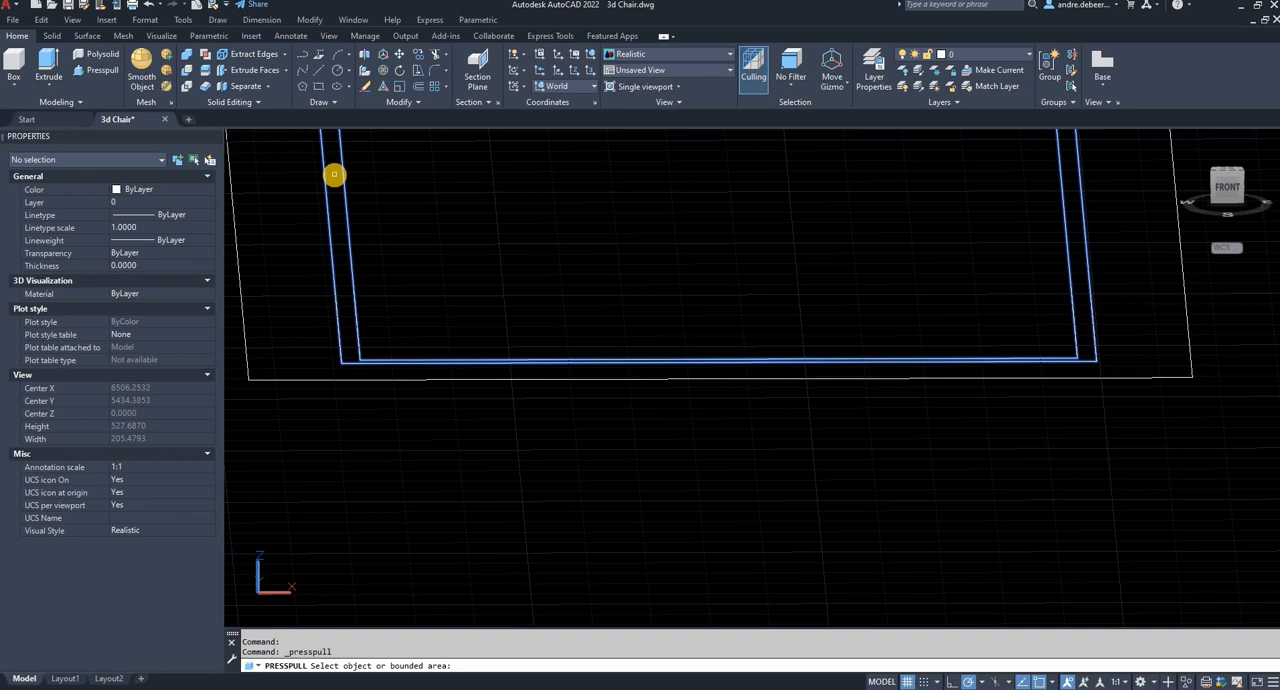
Press-pull the strip between the inner outlines up 75 into a raised frame.
{"action": "key", "text": "Escape"}
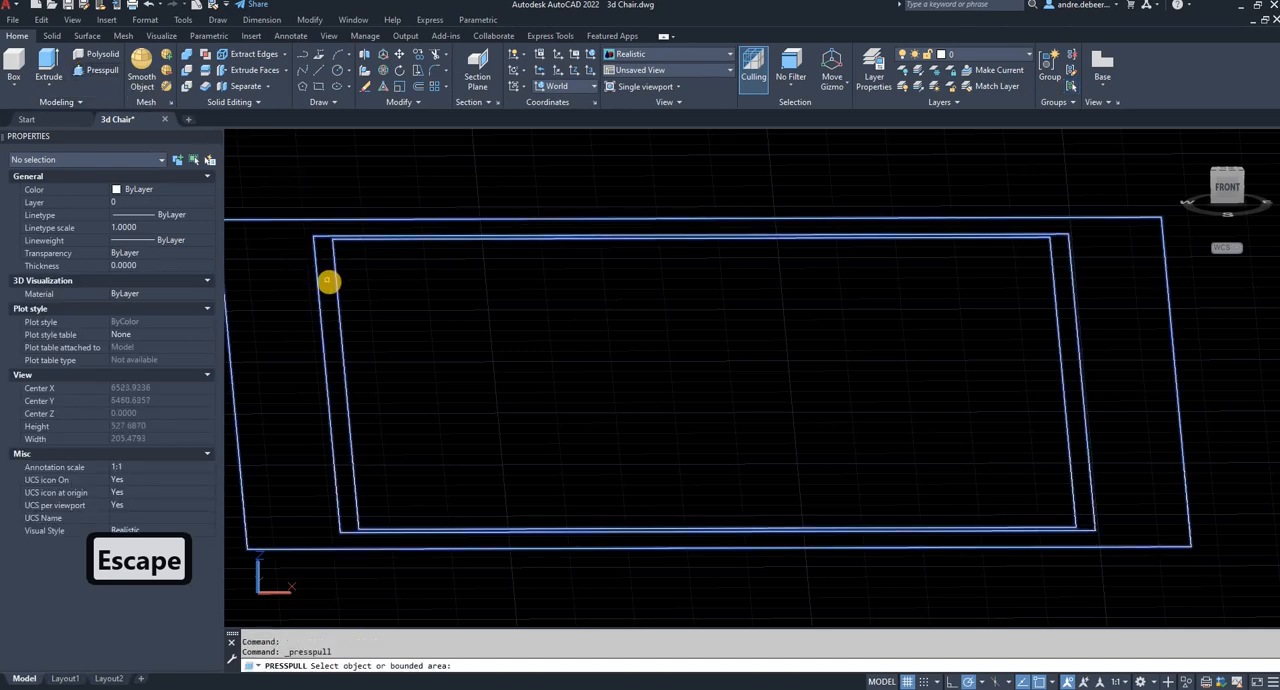
{"action": "left_click", "coordinate": [328, 280]}
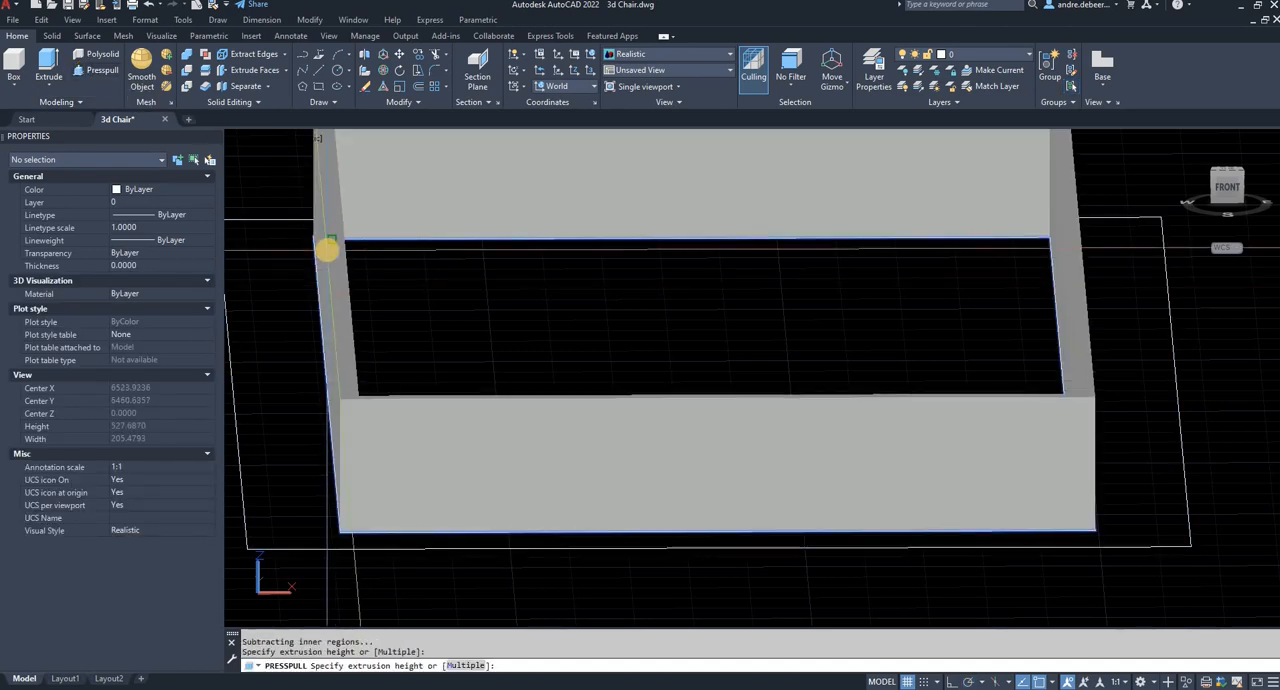
{"action": "type", "text": "75"}
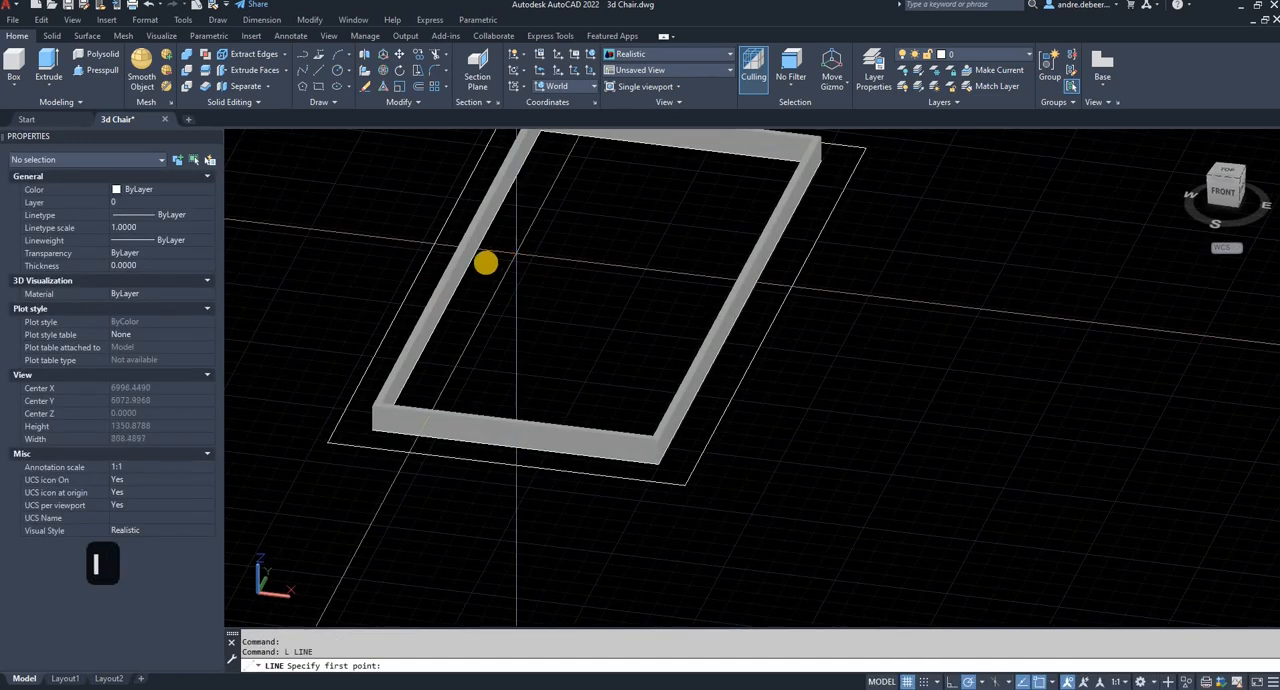
{"action": "mouse_move", "coordinate": [608, 300]}
{"action": "type", "text": "10"}
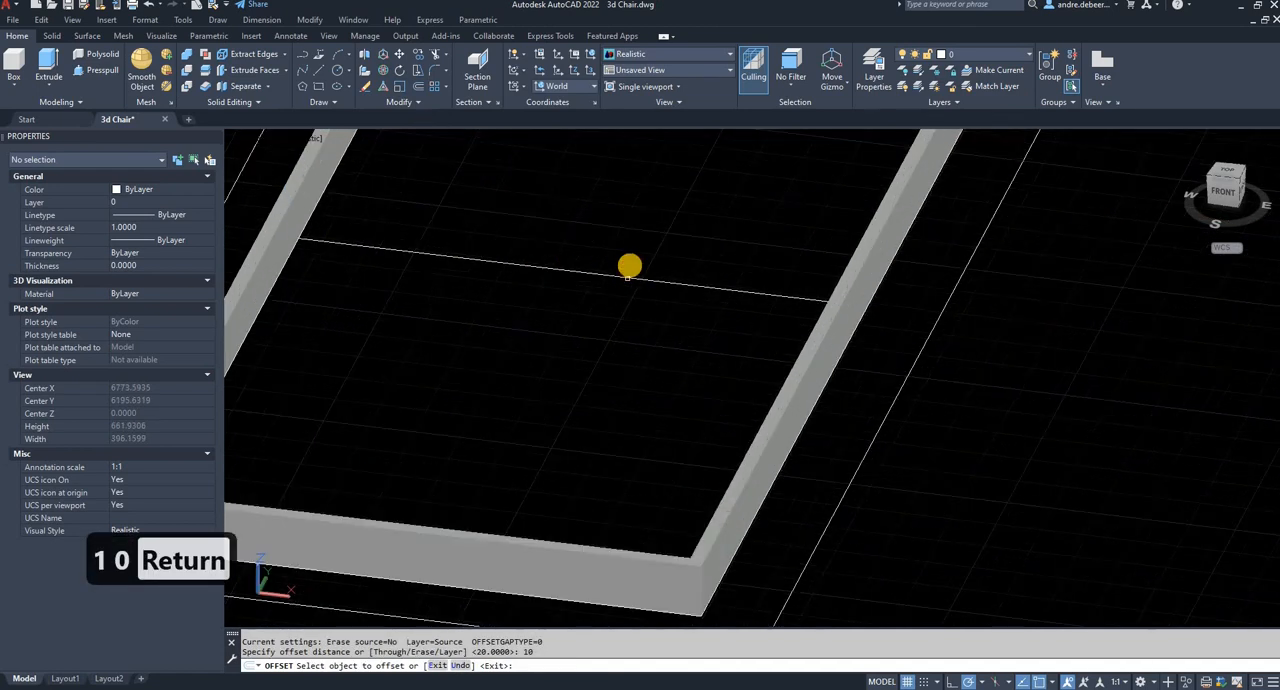
Offset the midline across the frame by 10 to make a parallel rail line.
{"action": "left_click", "coordinate": [630, 268]}
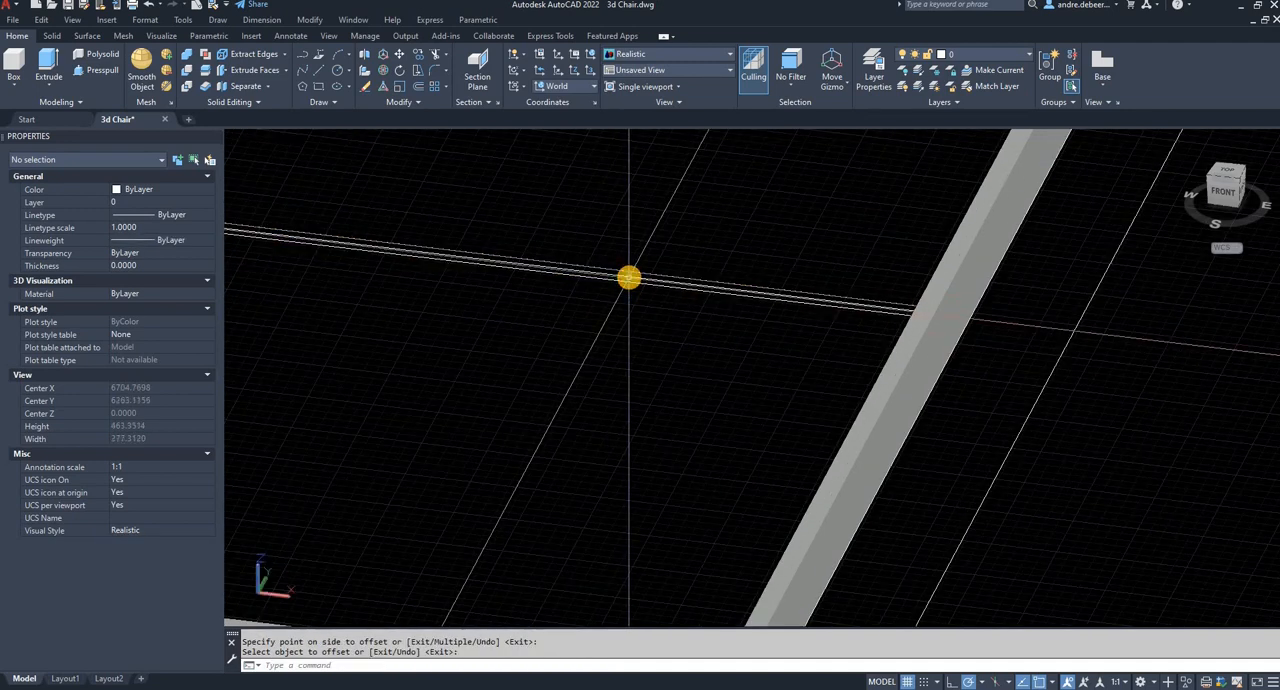
{"action": "key", "text": "Delete"}
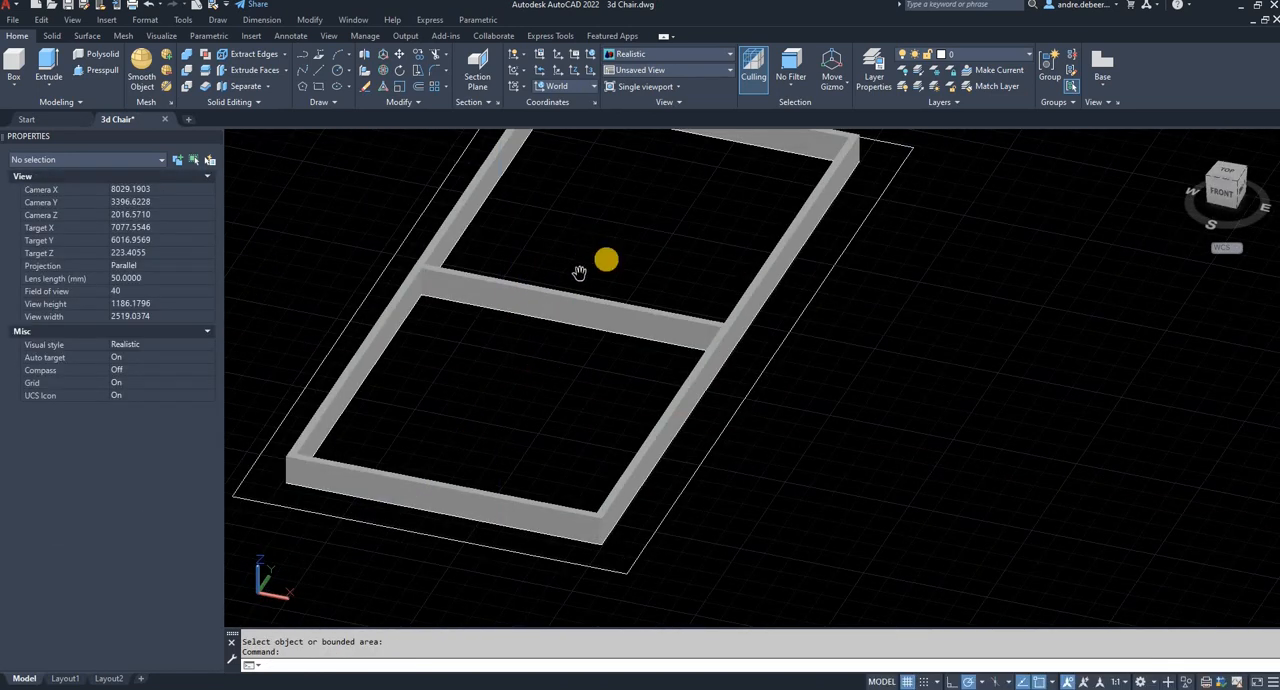
Extrude the strip between the parallel lines into a cross brace.
{"action": "right_click", "coordinate": [568, 384]}
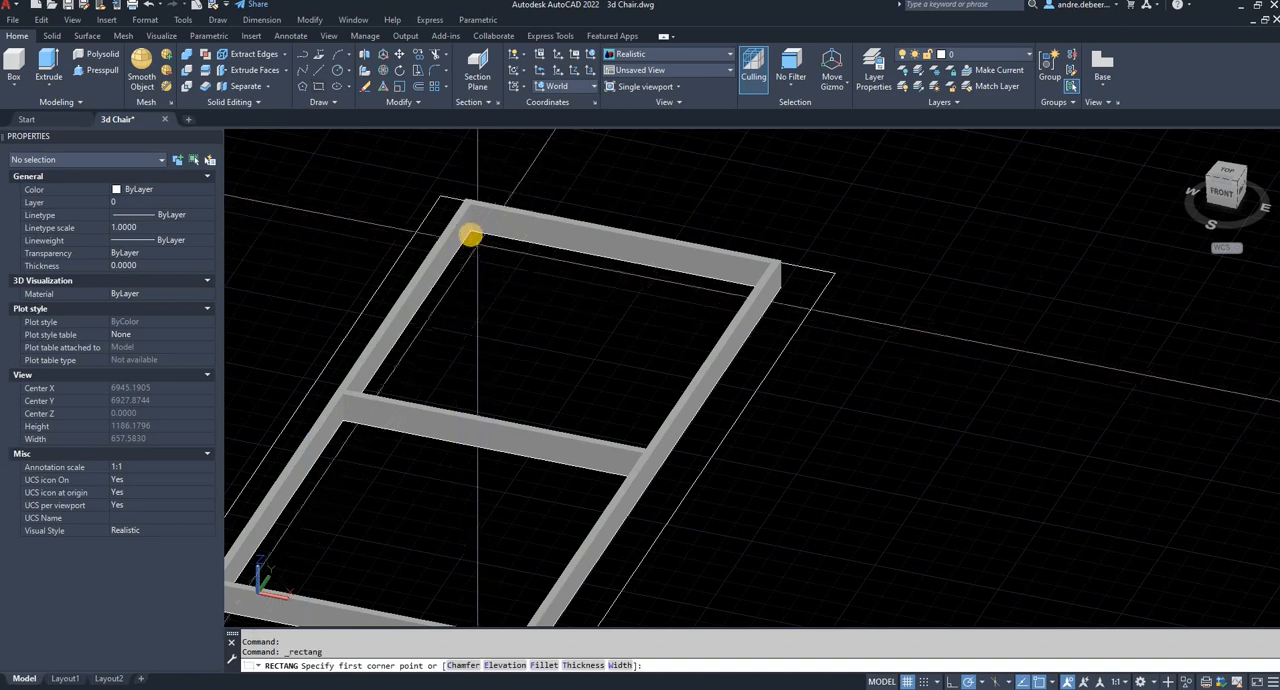
Draw a square at the frame corner by Dimensions and pull it up 710 into a leg.
{"action": "left_click", "coordinate": [472, 238]}
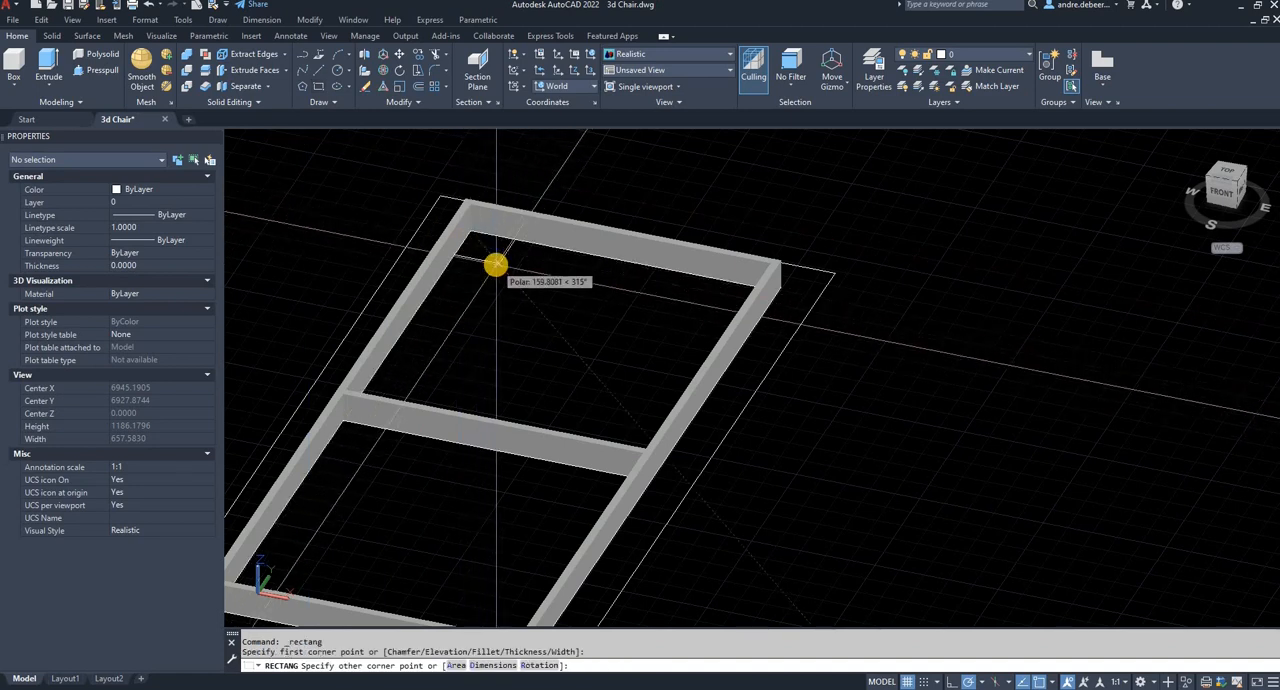
{"action": "type", "text": "d"}
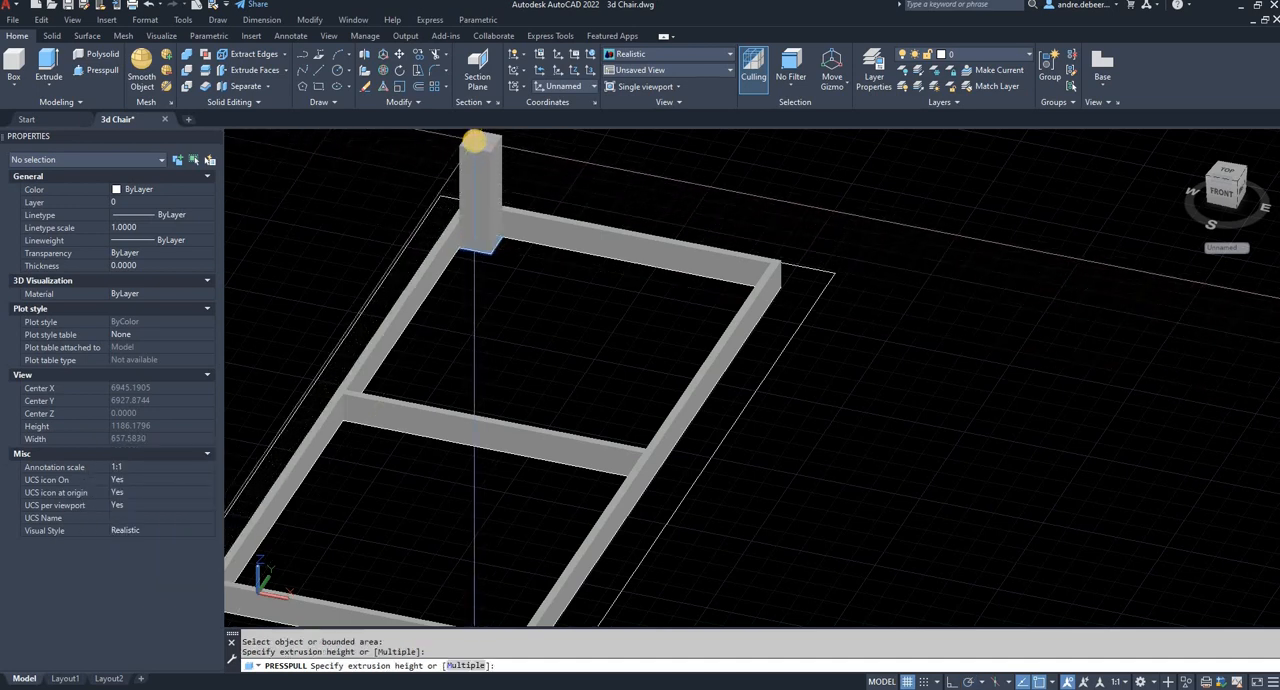
{"action": "type", "text": "71"}
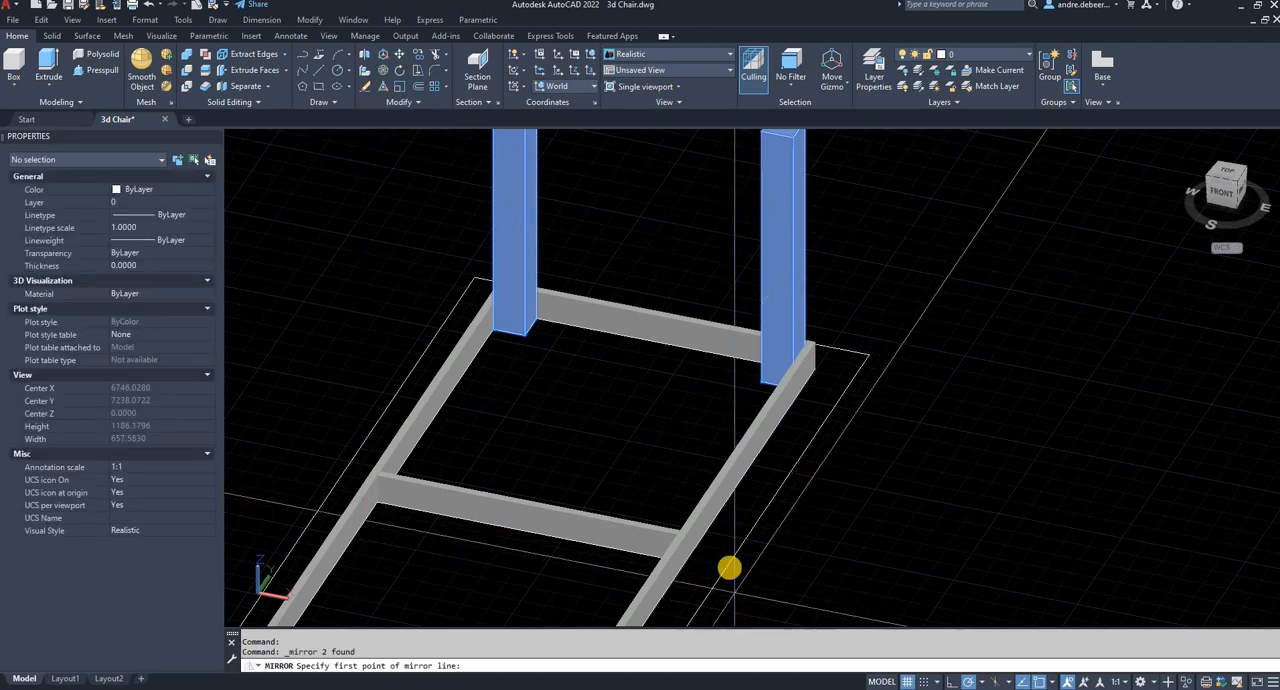
Mirror the legs about the frame's midline to the opposite corners.
{"action": "left_click", "coordinate": [728, 568]}
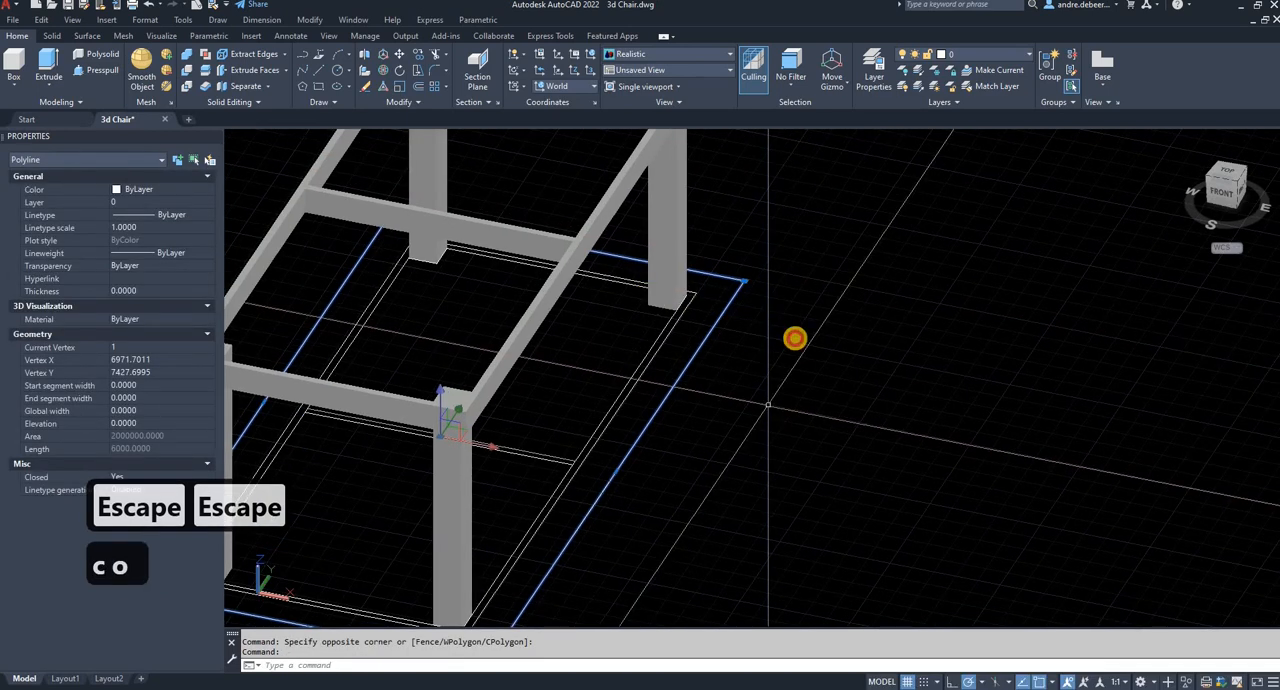
Copy the outline beside the frame and press-pull it into a 20-thick slab.
{"action": "type", "text": "c"}
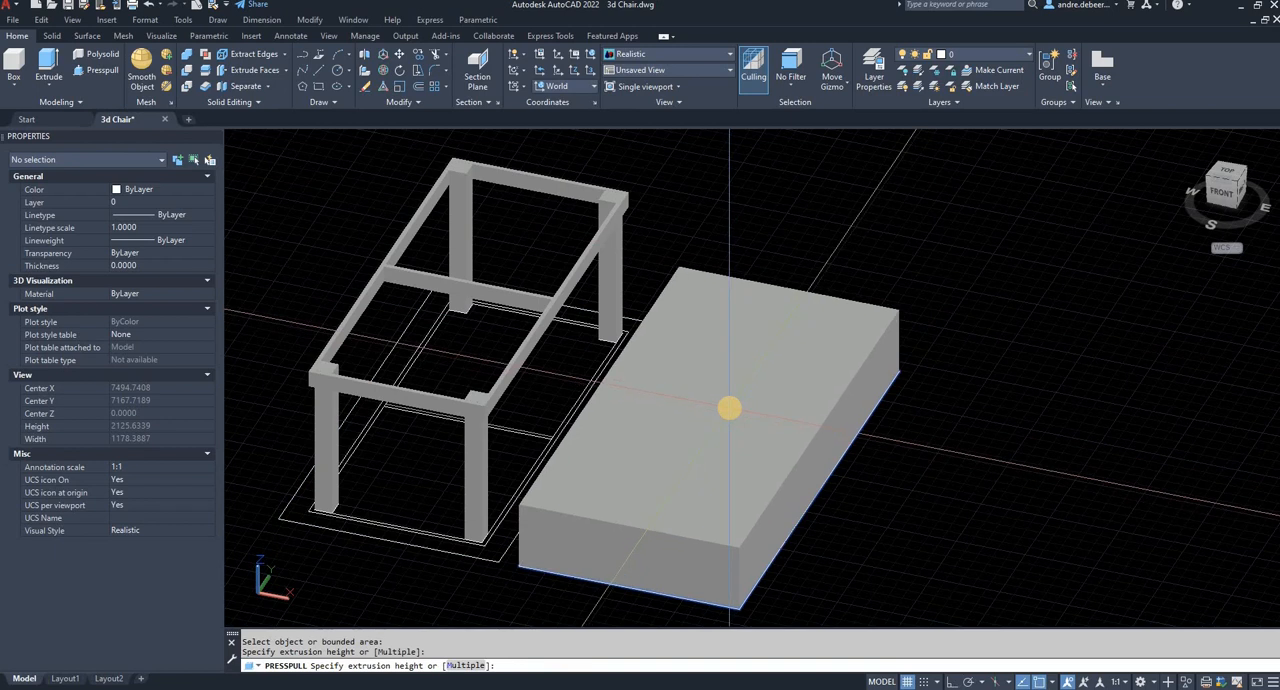
{"action": "type", "text": "2"}
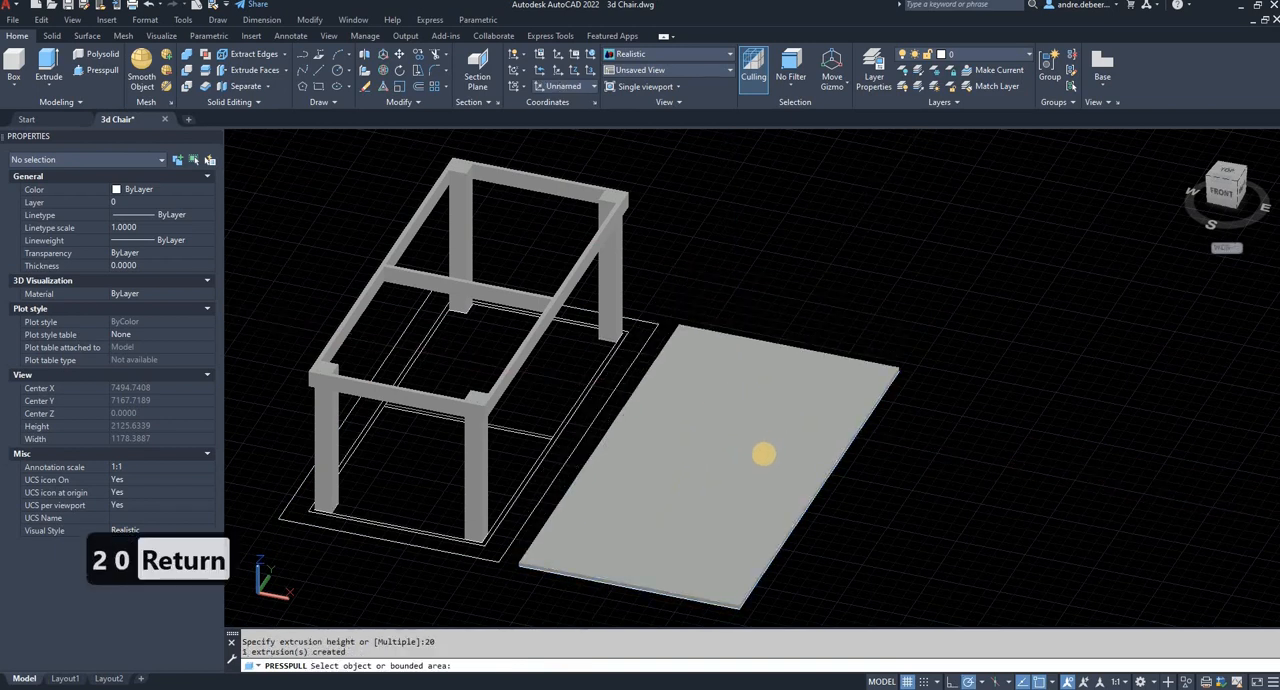
{"action": "left_click", "coordinate": [764, 456]}
{"action": "type", "text": "M"}
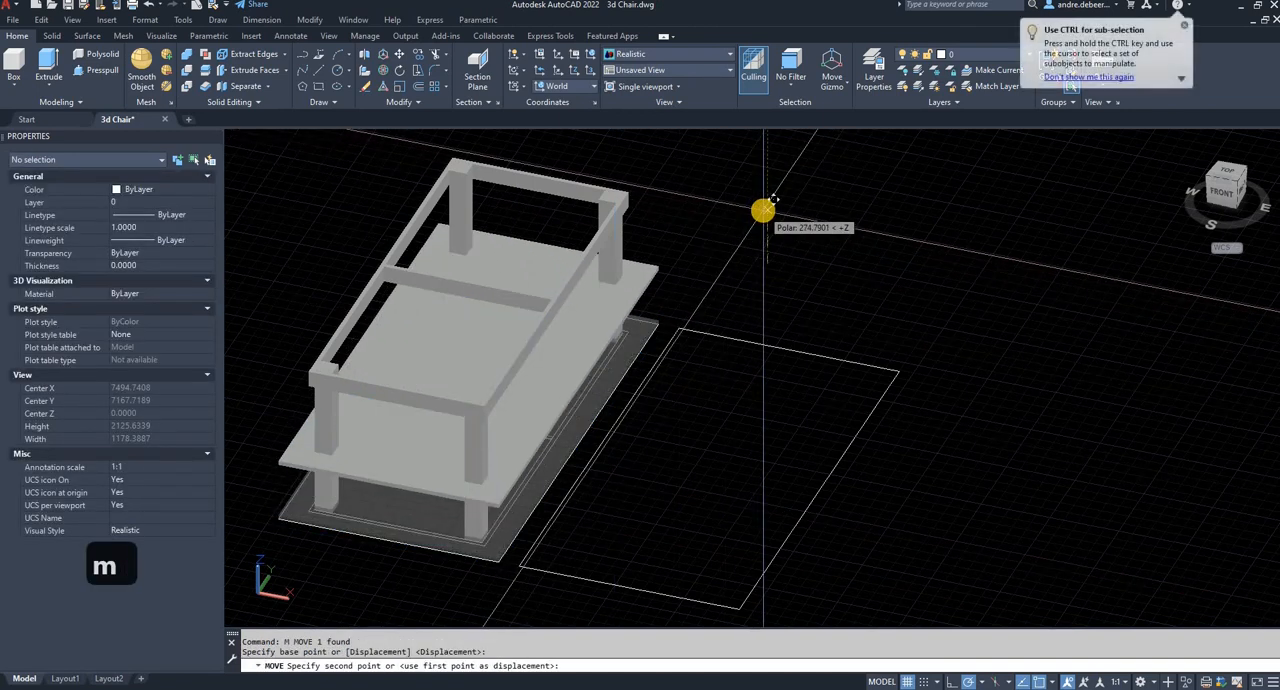
Move the slab up 710 onto the legs and erase the leftover outline rectangles.
{"action": "type", "text": "710"}
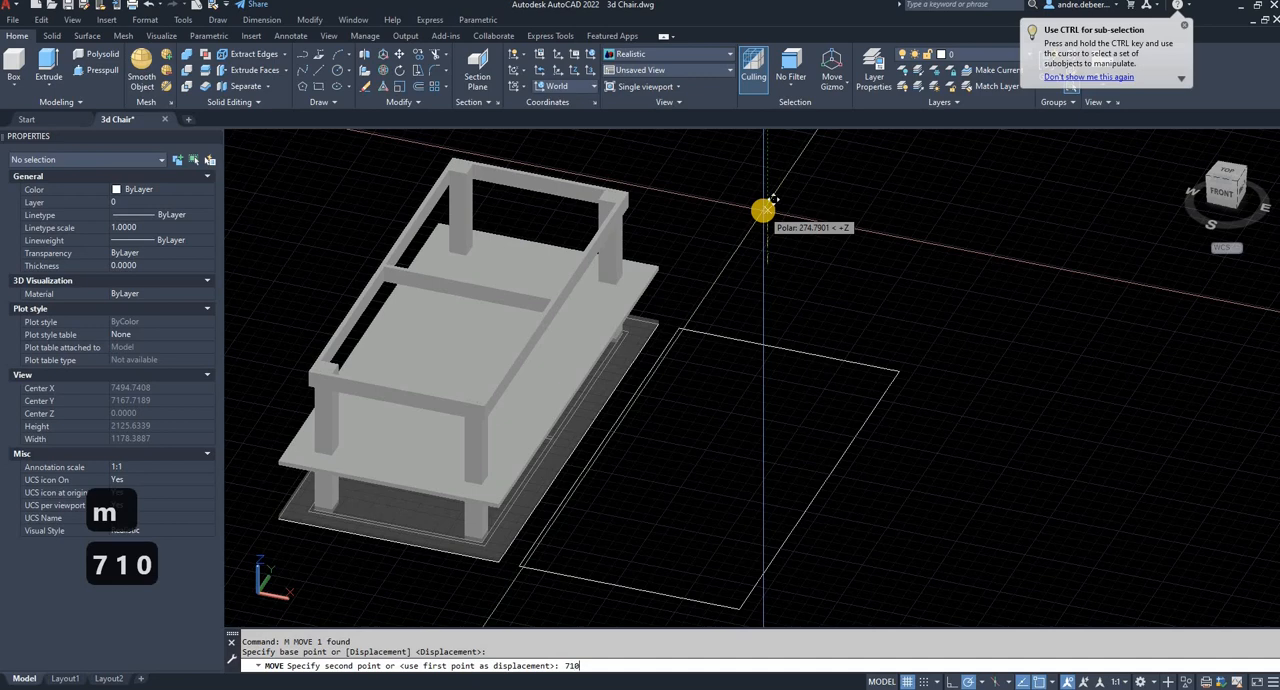
{"action": "key", "text": "Return"}
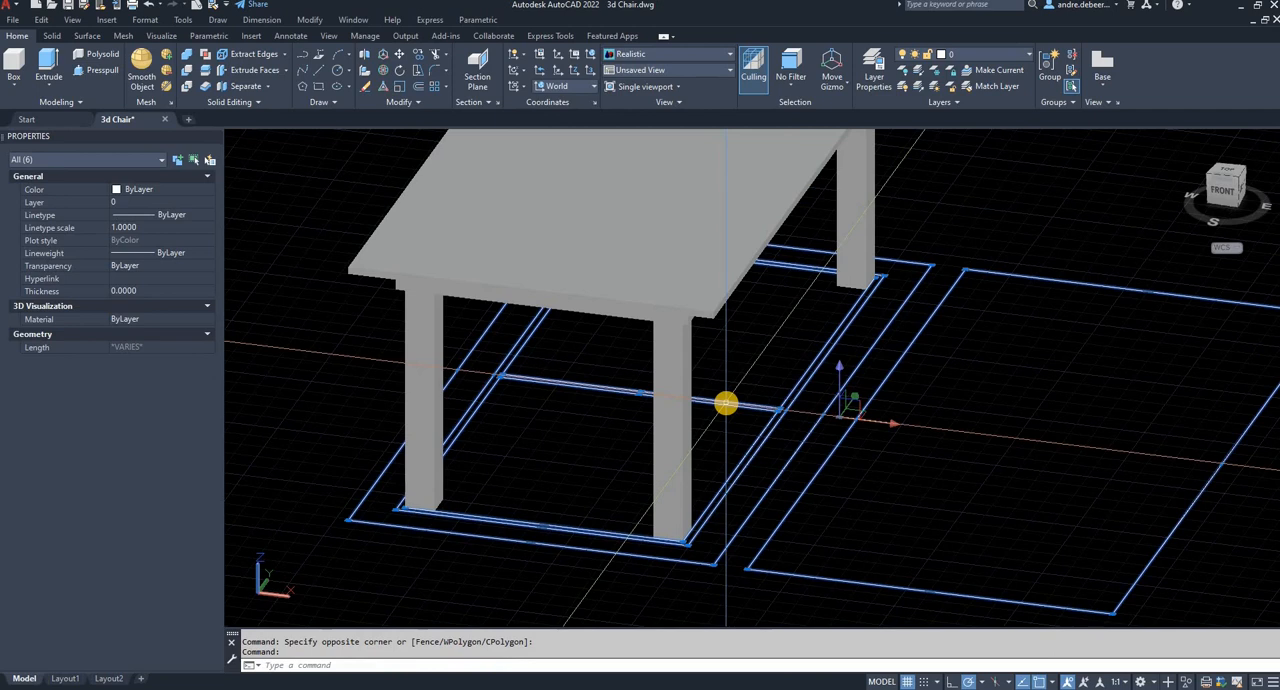
{"action": "key", "text": "Delete"}
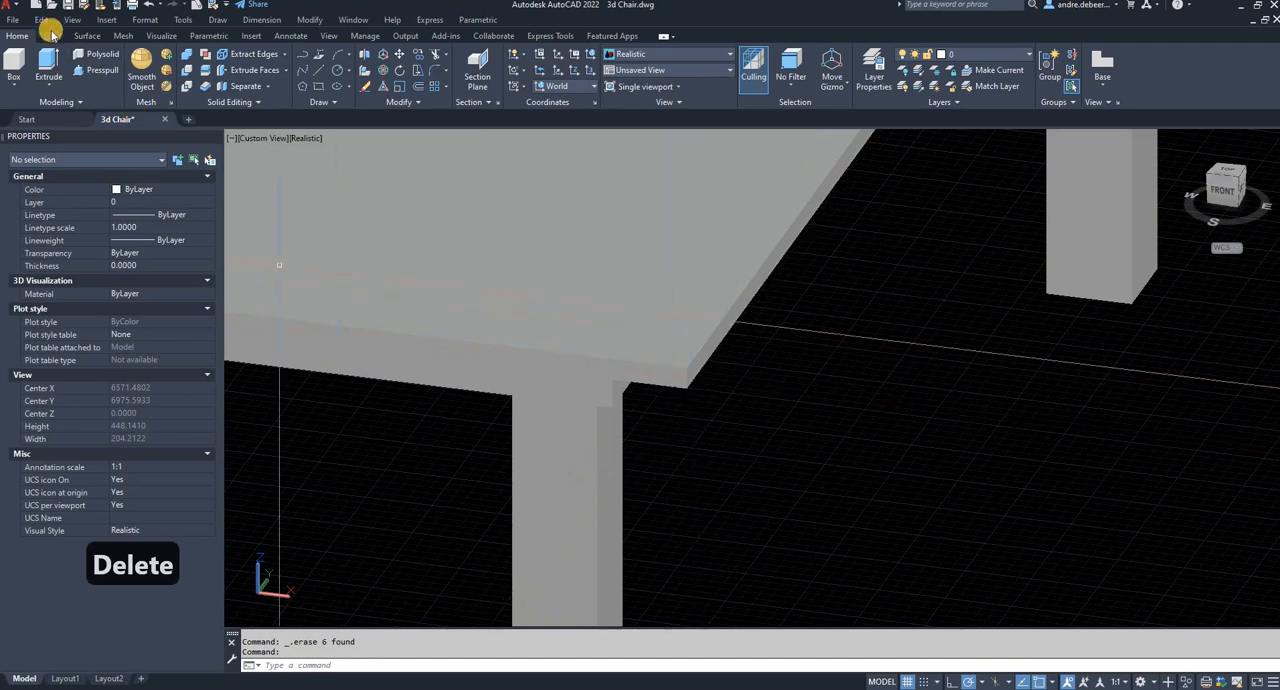
{"action": "left_click", "coordinate": [52, 36]}
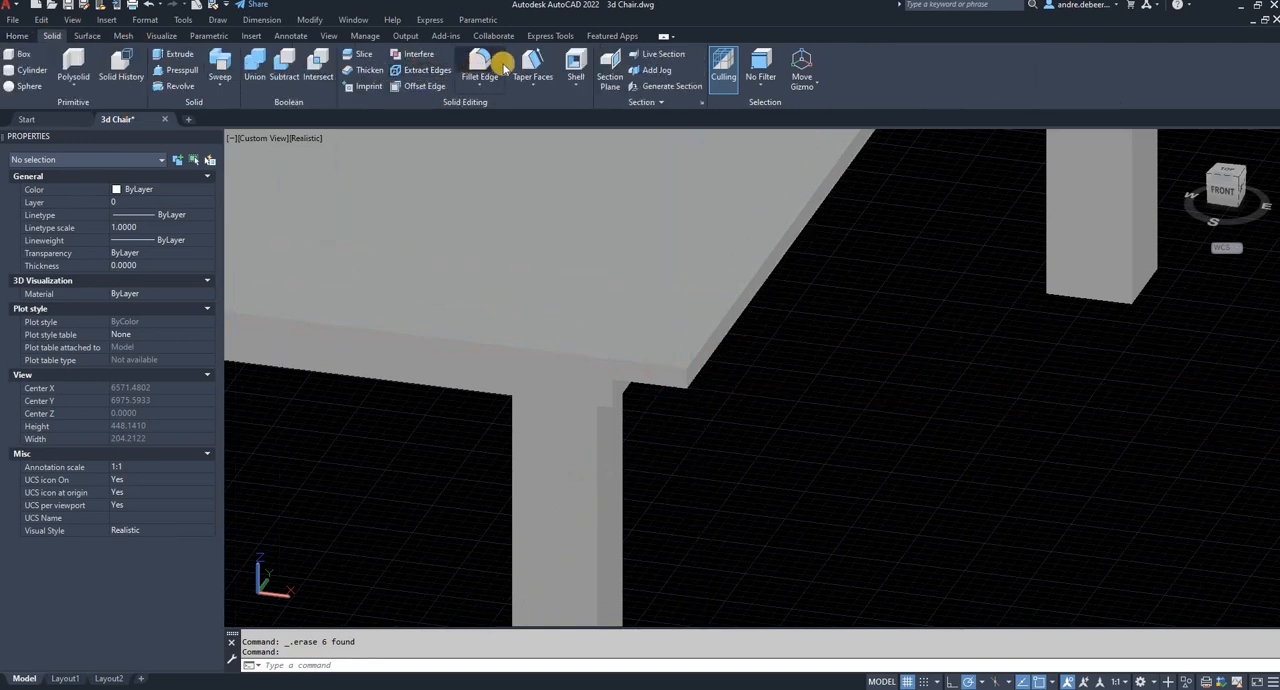
Fillet the four top edges of the tabletop with radius 5.
{"action": "left_click", "coordinate": [480, 74]}
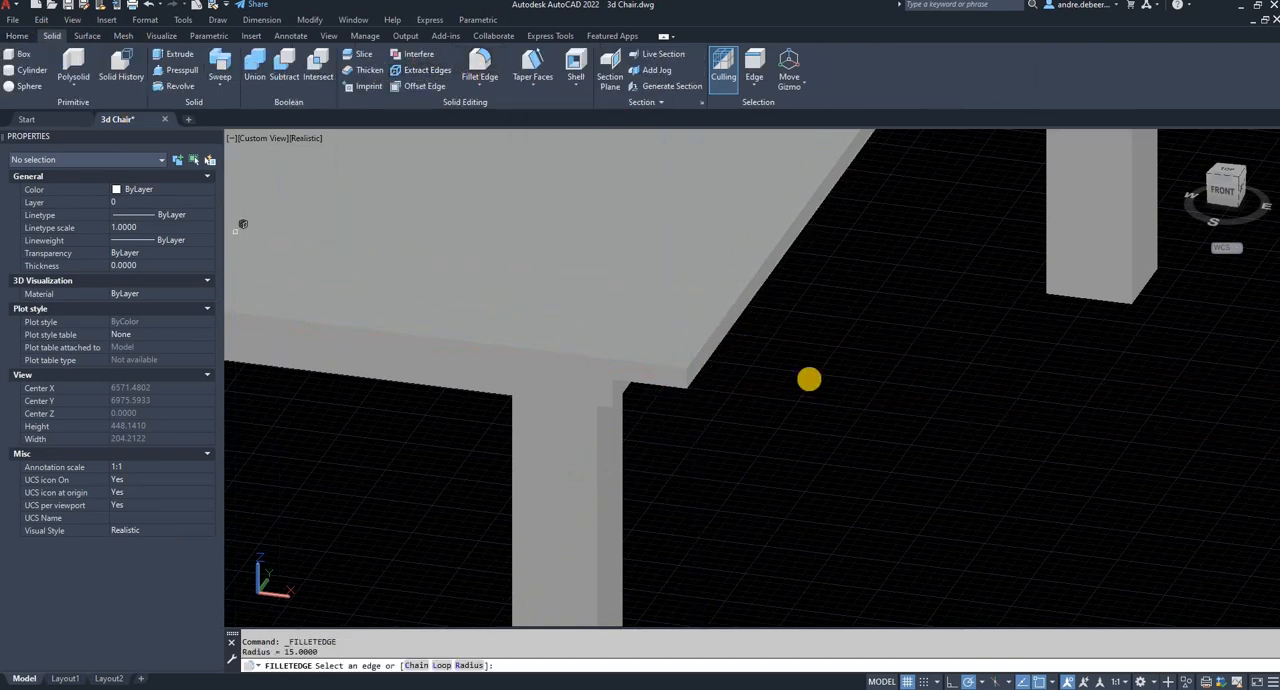
{"action": "mouse_move", "coordinate": [770, 364]}
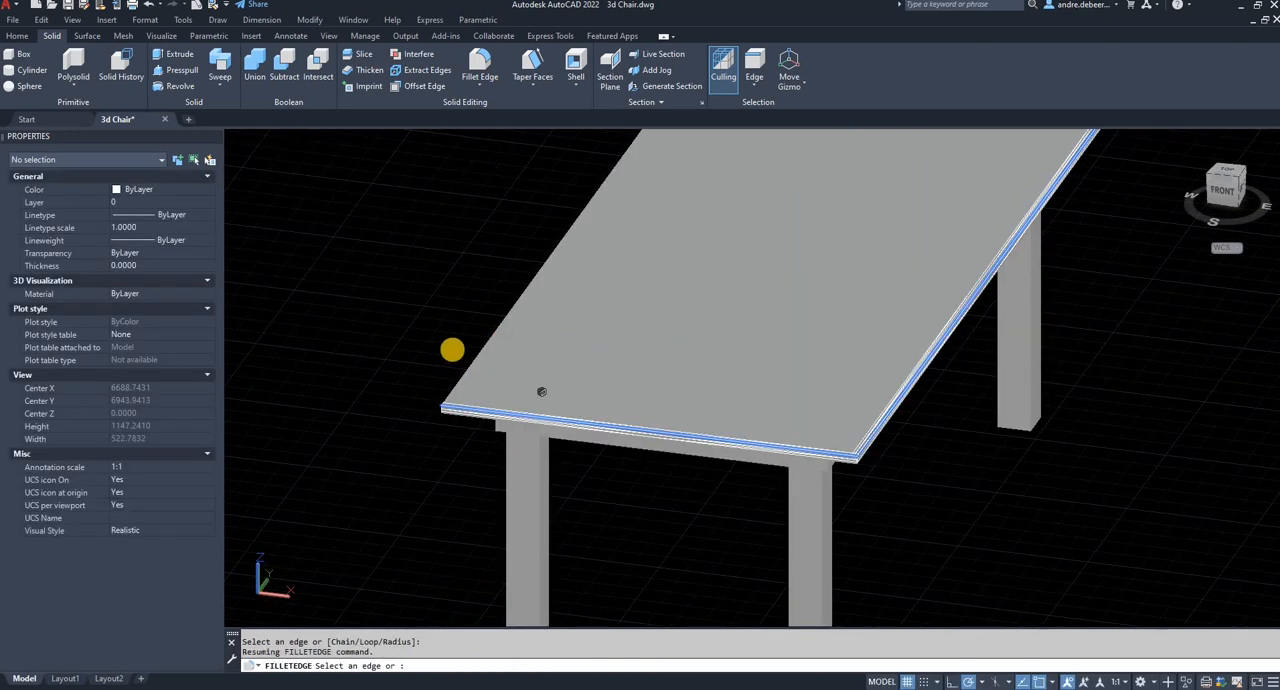
{"action": "mouse_move", "coordinate": [476, 346]}
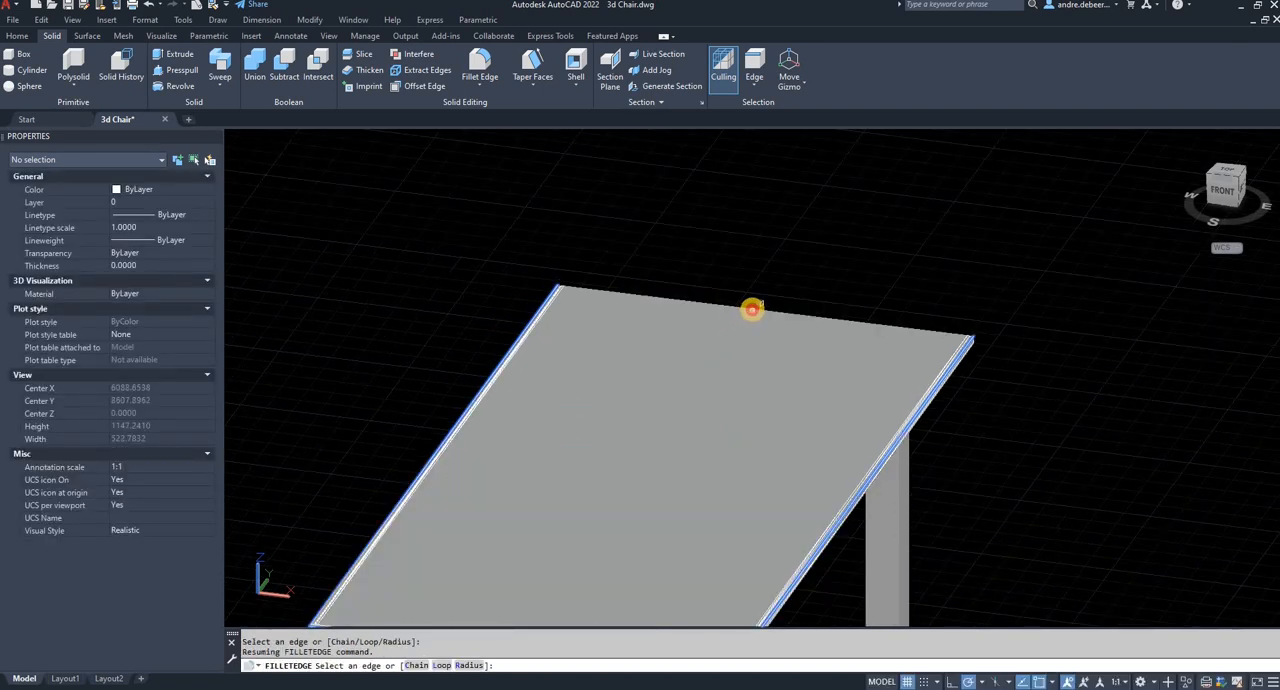
{"action": "left_click", "coordinate": [752, 308]}
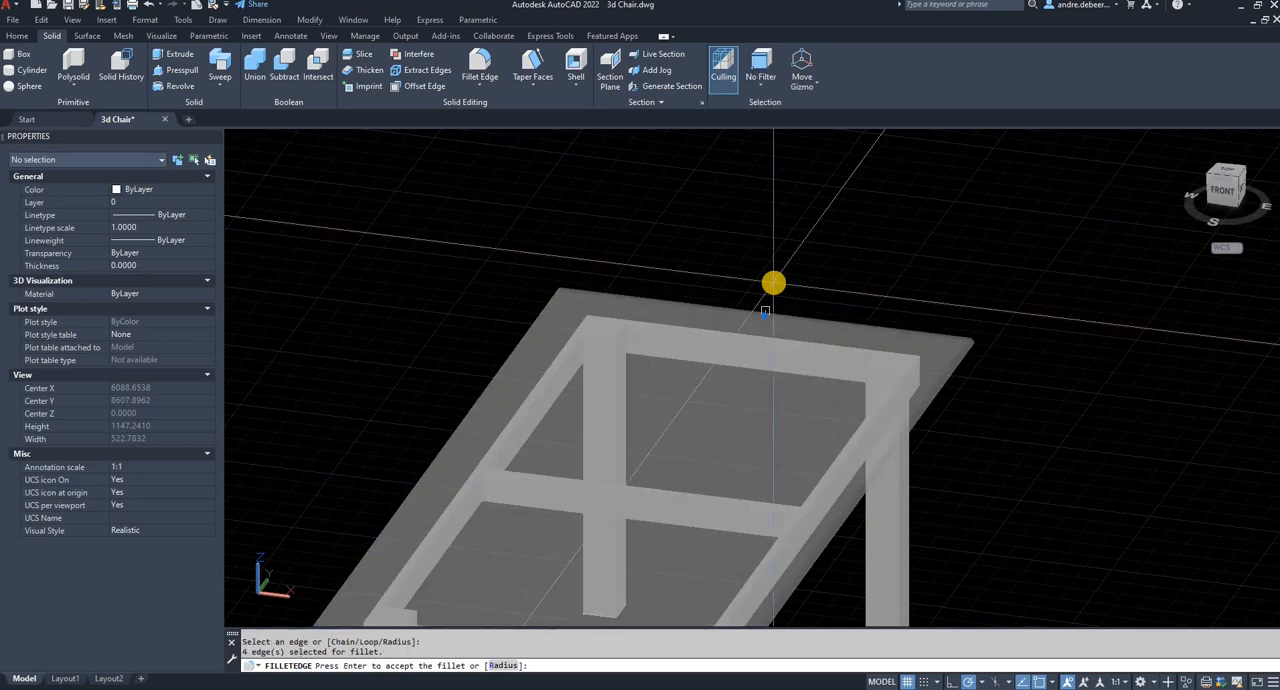
{"action": "key", "text": "enter"}
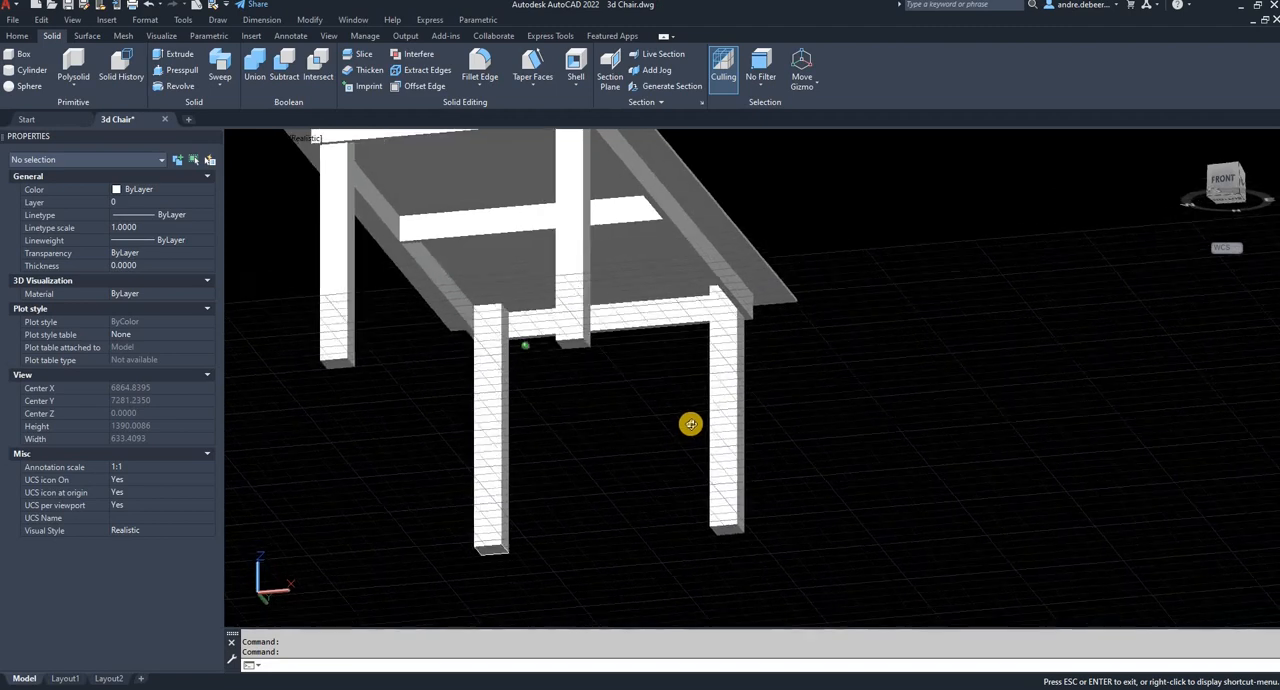
{"action": "left_click_drag", "start_coordinate": [690, 424], "coordinate": [816, 438]}
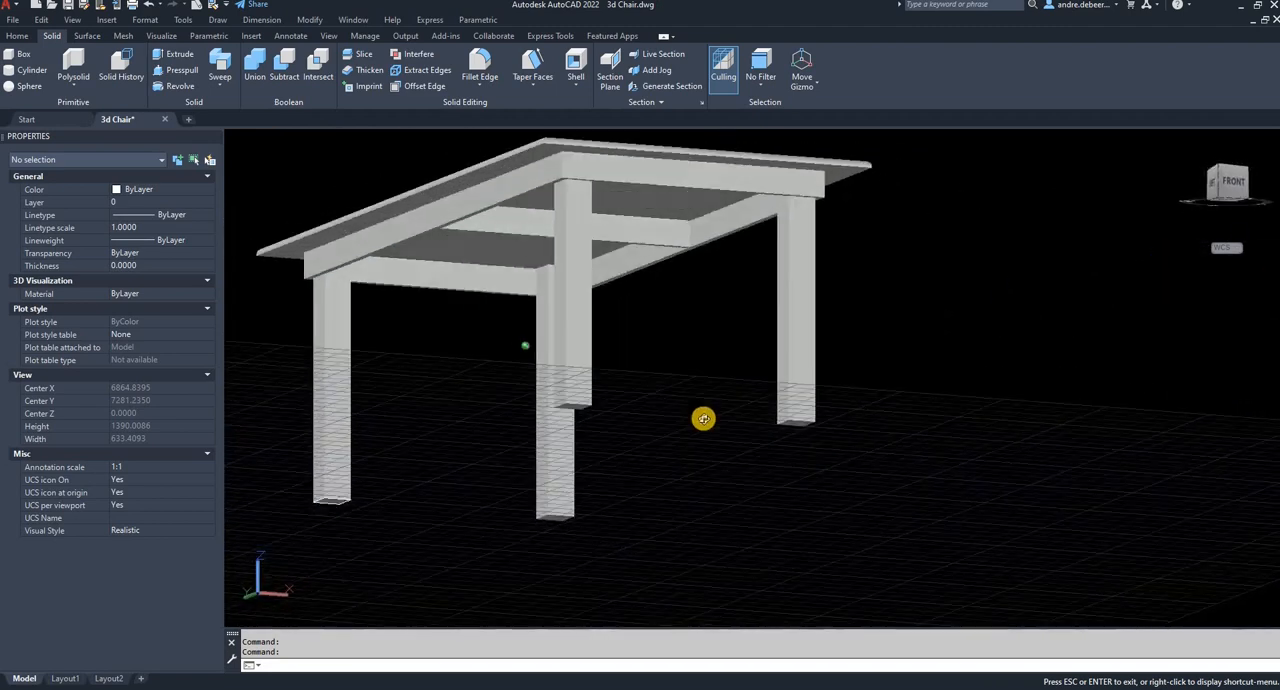
{"action": "left_click_drag", "start_coordinate": [704, 418], "coordinate": [608, 420]}
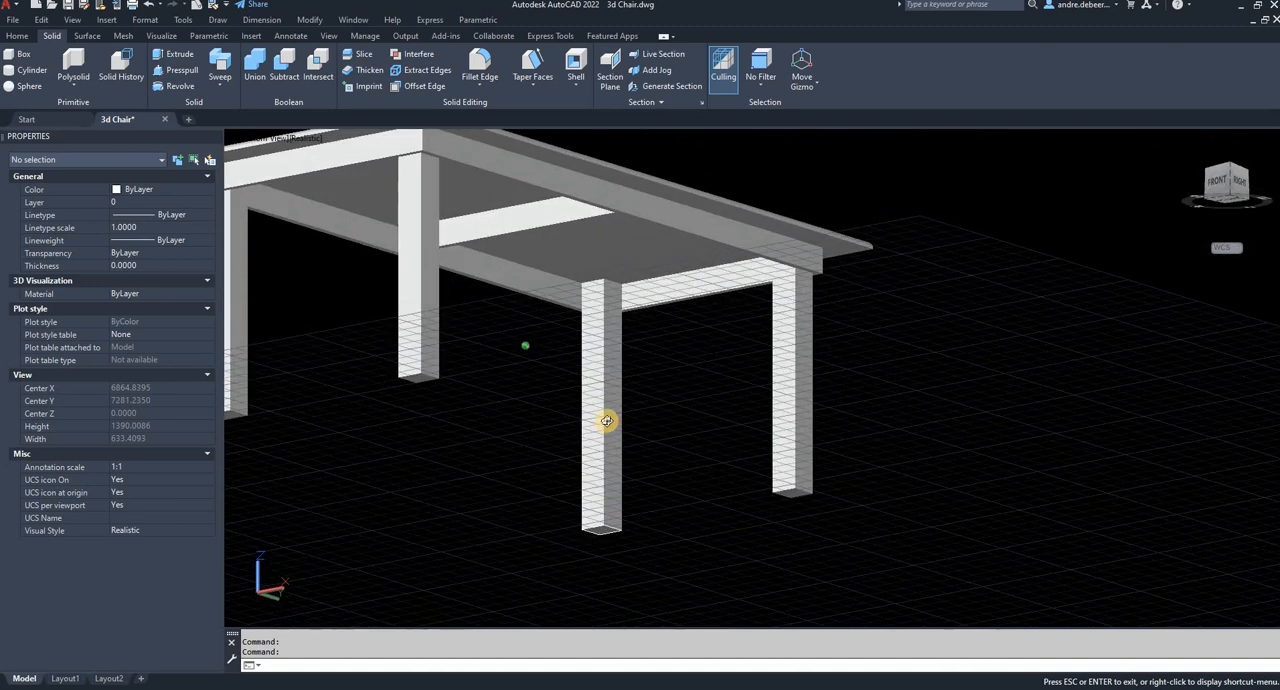